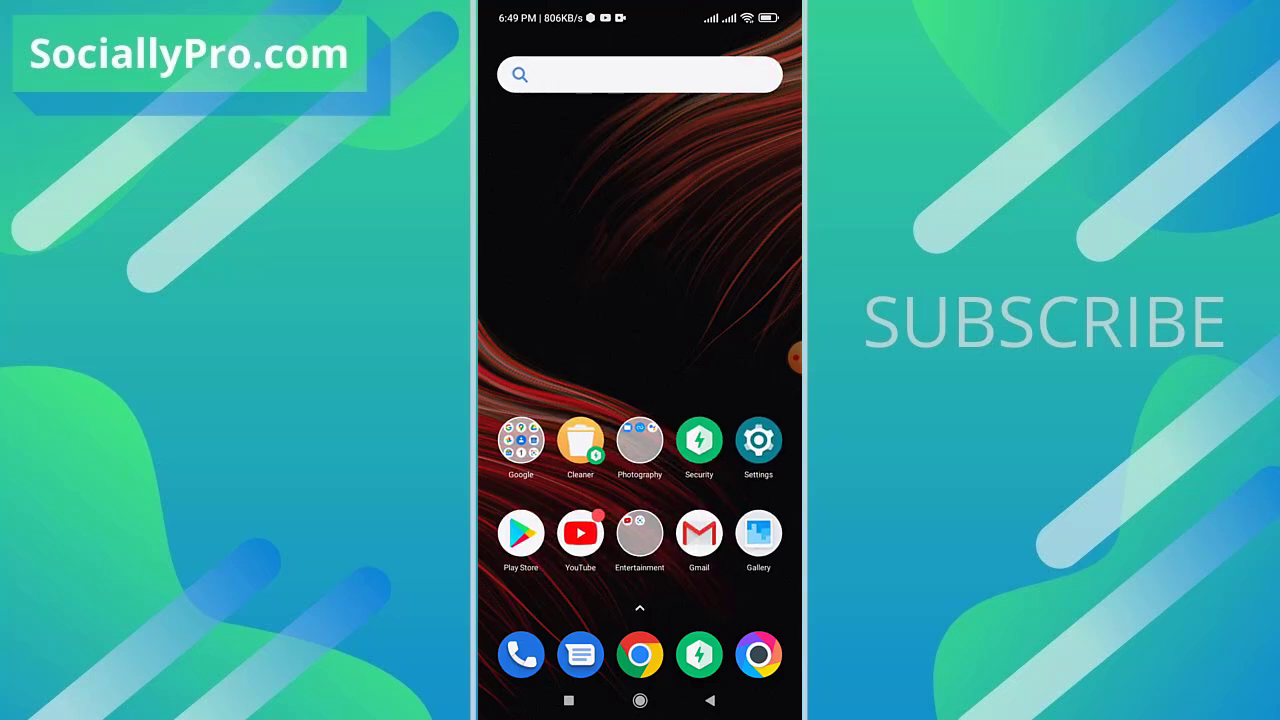
# Launch Play Store and search 'messenger' from history to reach the Messenger (Beta) listing
pyautogui.click(520, 532)
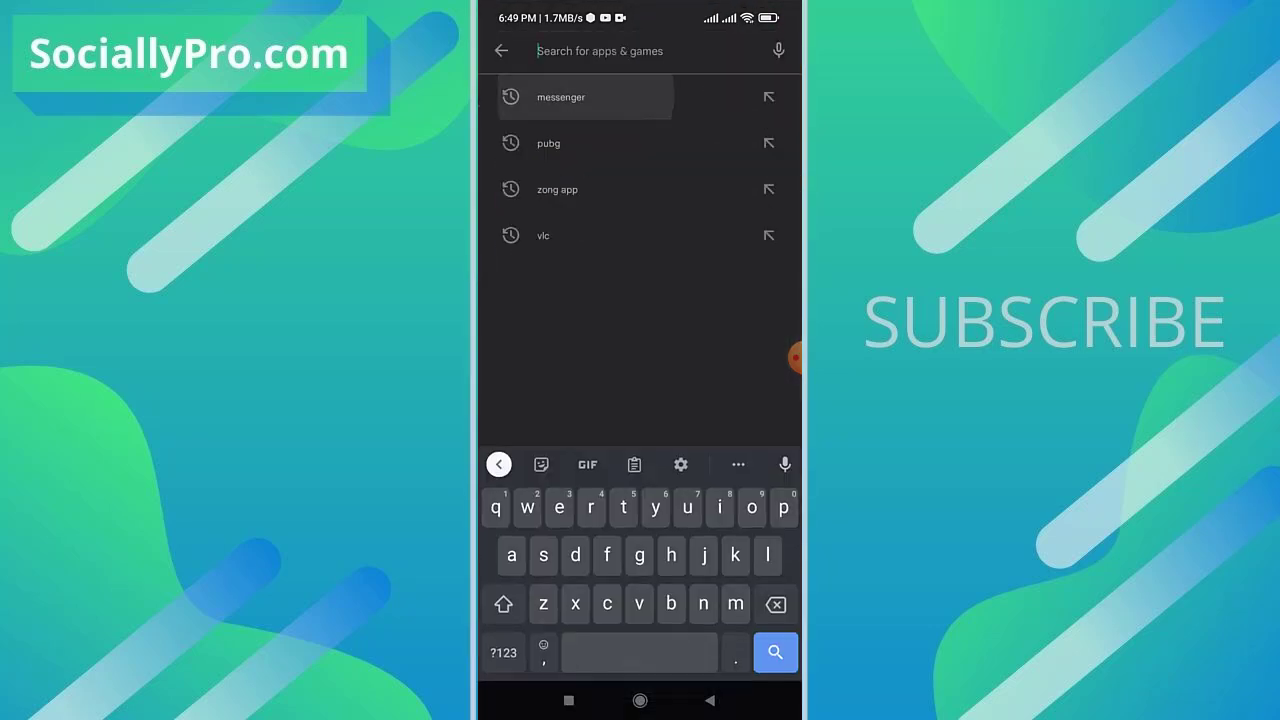
pyautogui.click(560, 96)
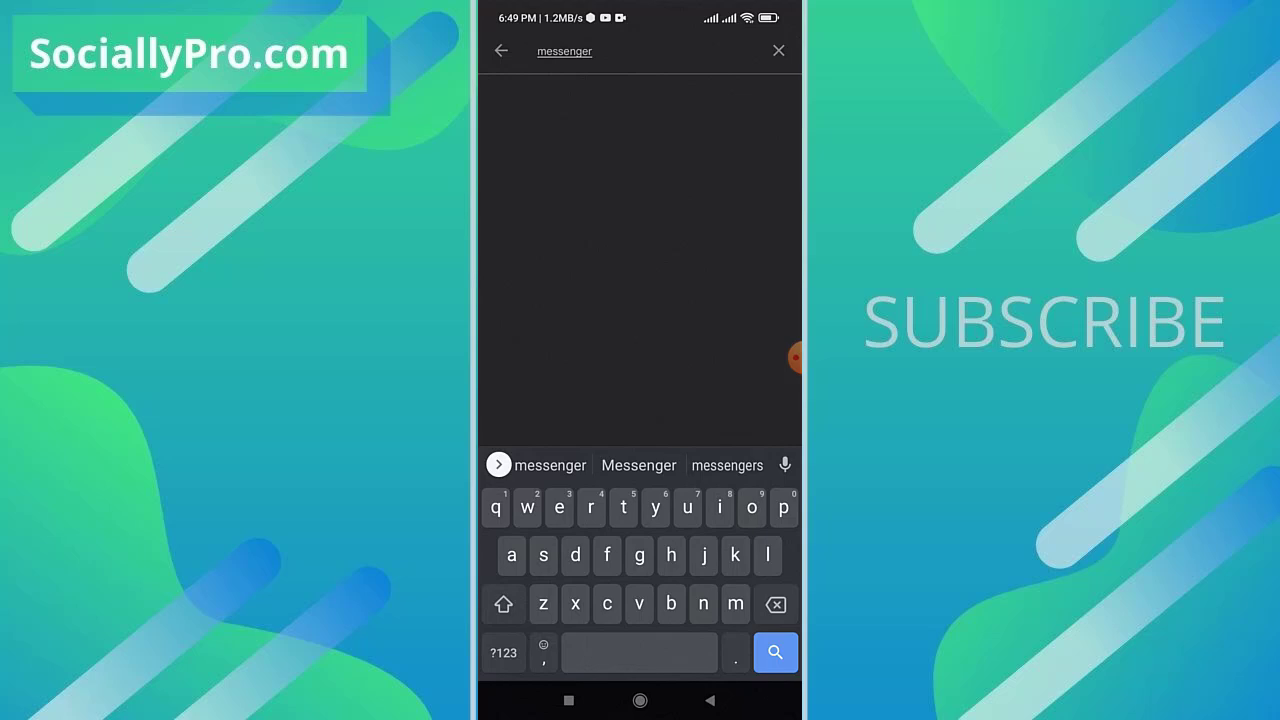
pyautogui.click(776, 652)
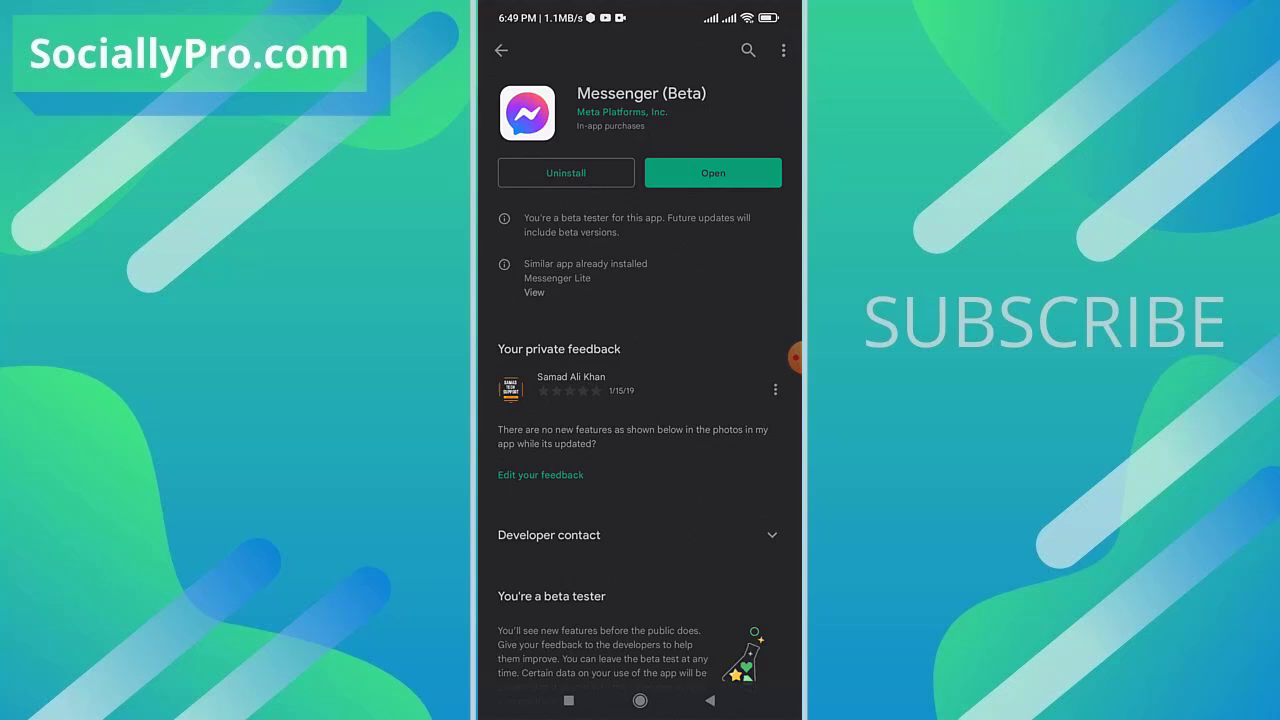
# Launch Messenger and go to the Active Status settings via the profile
pyautogui.click(712, 172)
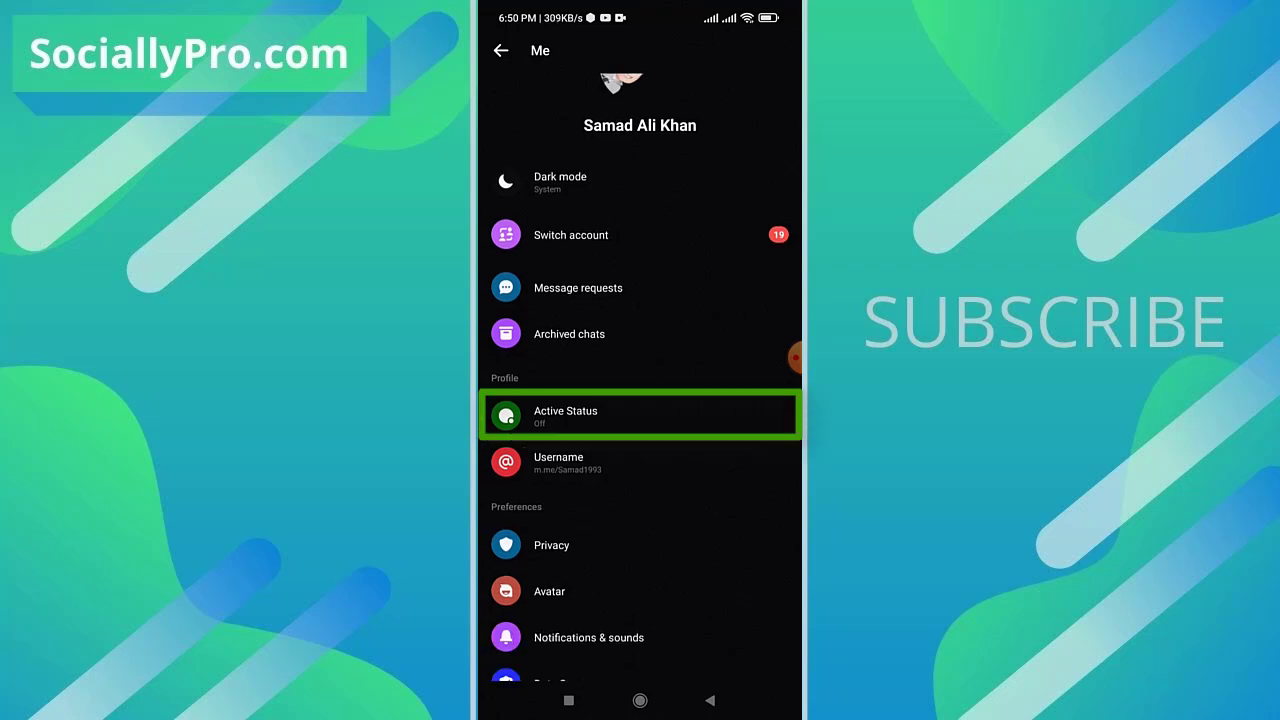
pyautogui.click(640, 414)
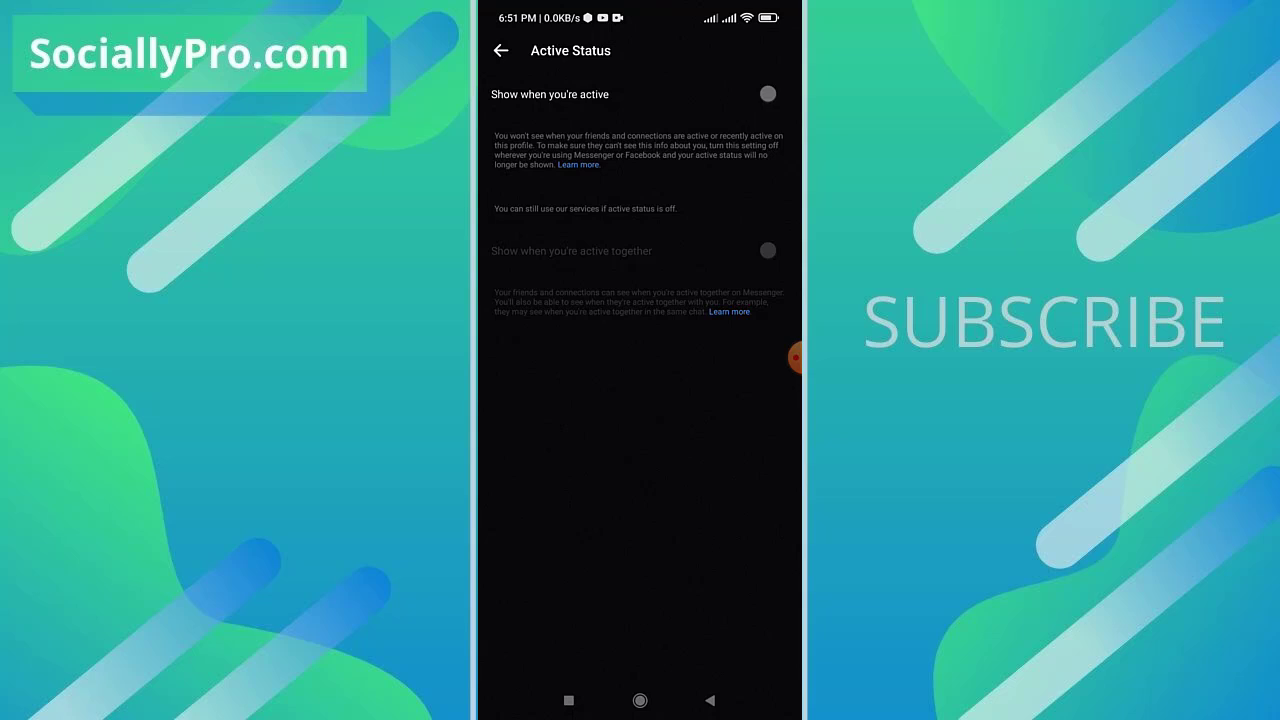
# Switch 'Show when you're active' on, then return to Active Status from Chats
pyautogui.click(768, 94)
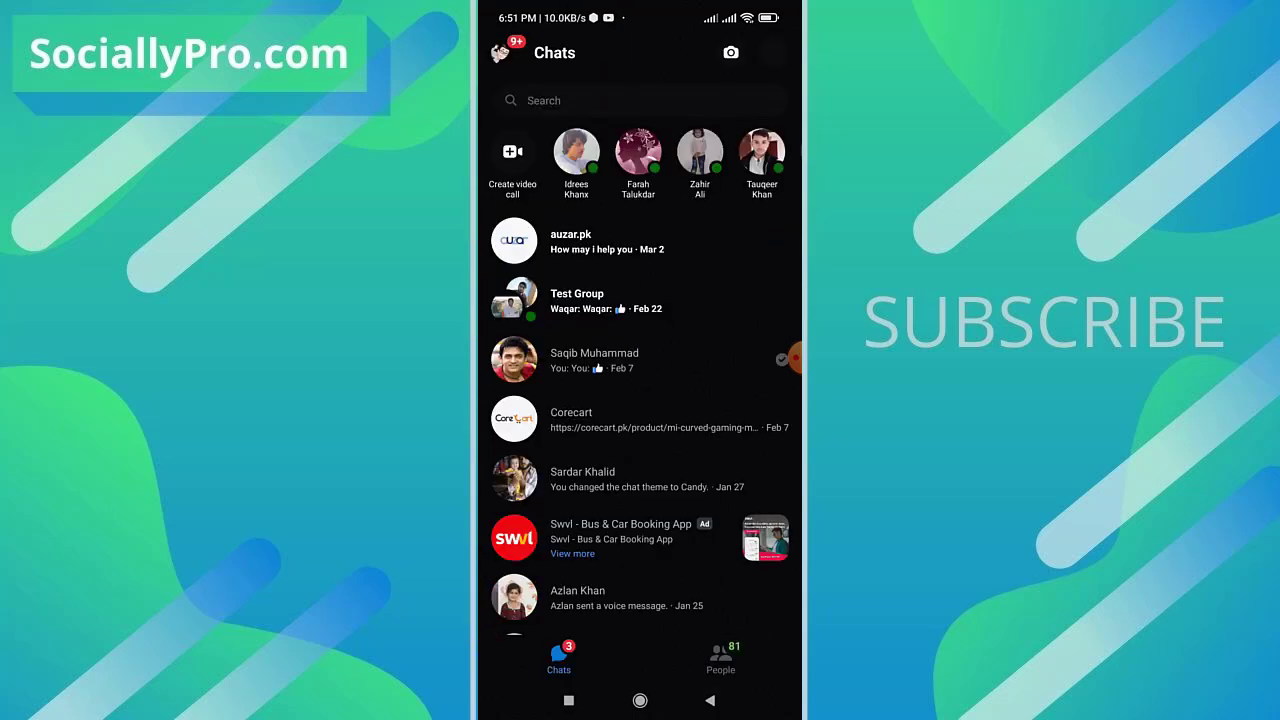
pyautogui.click(720, 658)
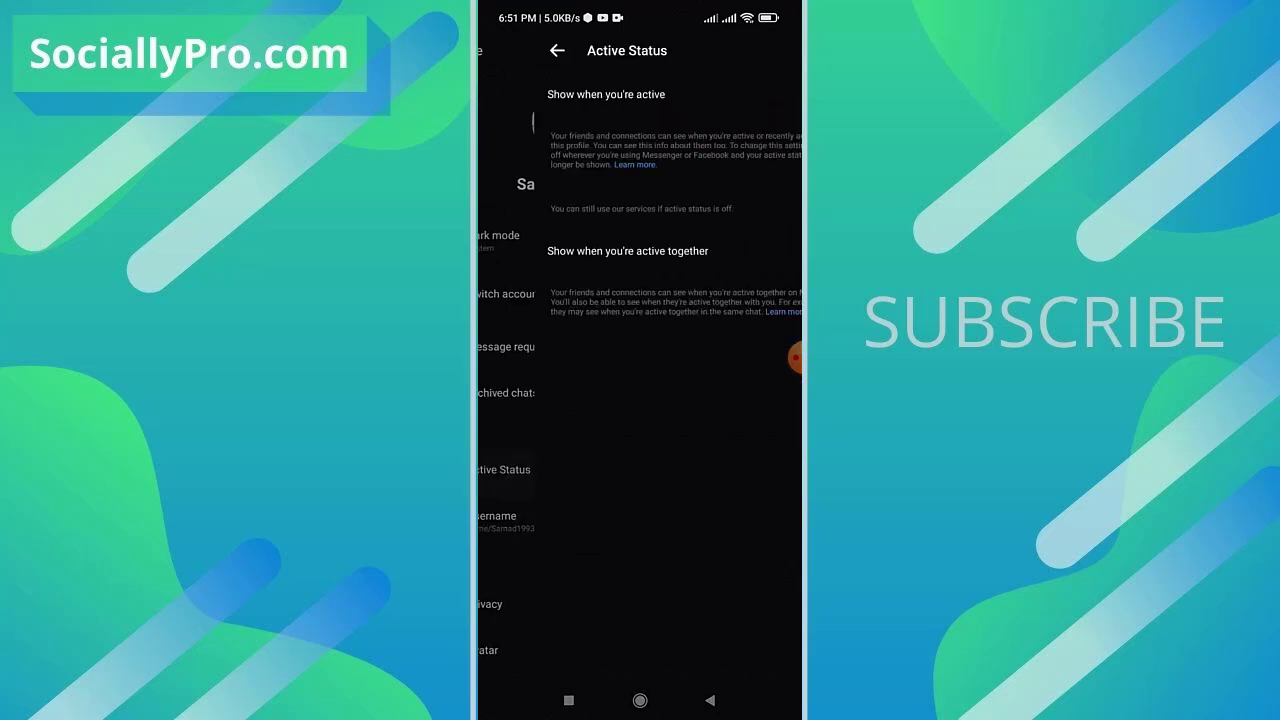
# Switch Active Status off with TURN OFF, check the People tab's Active list prompt, return to Chats
pyautogui.click(772, 94)
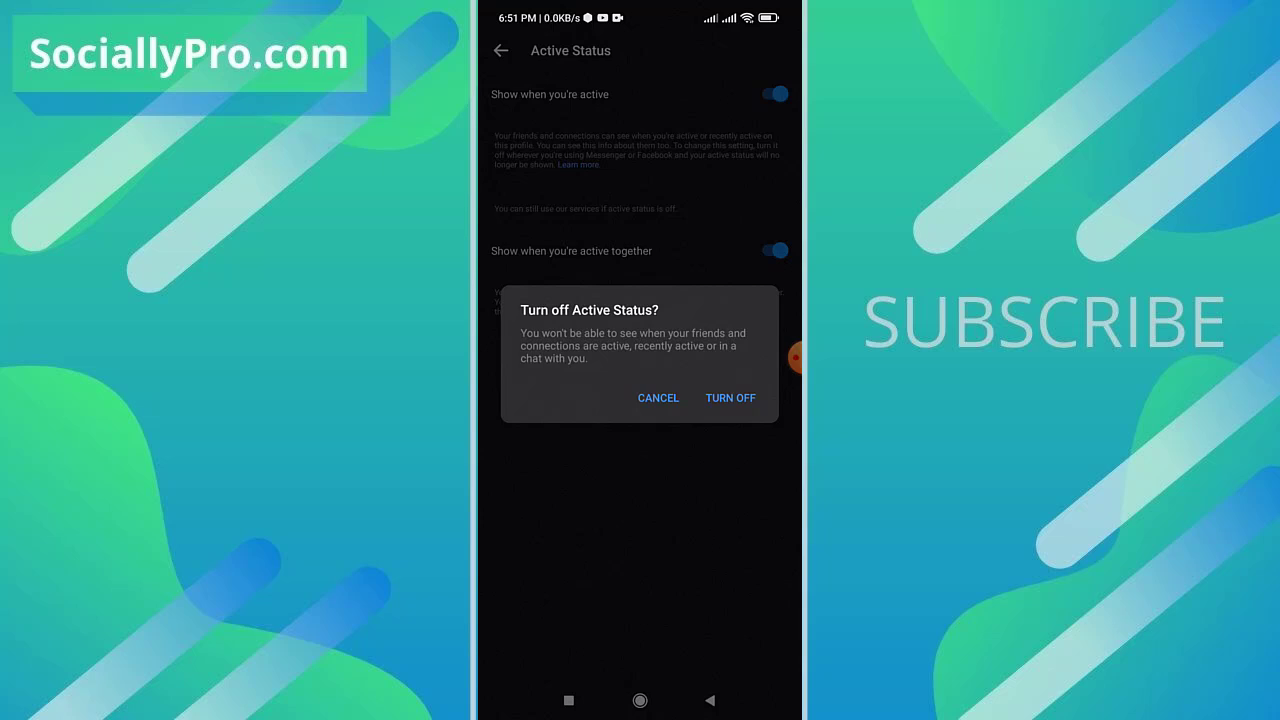
pyautogui.click(730, 396)
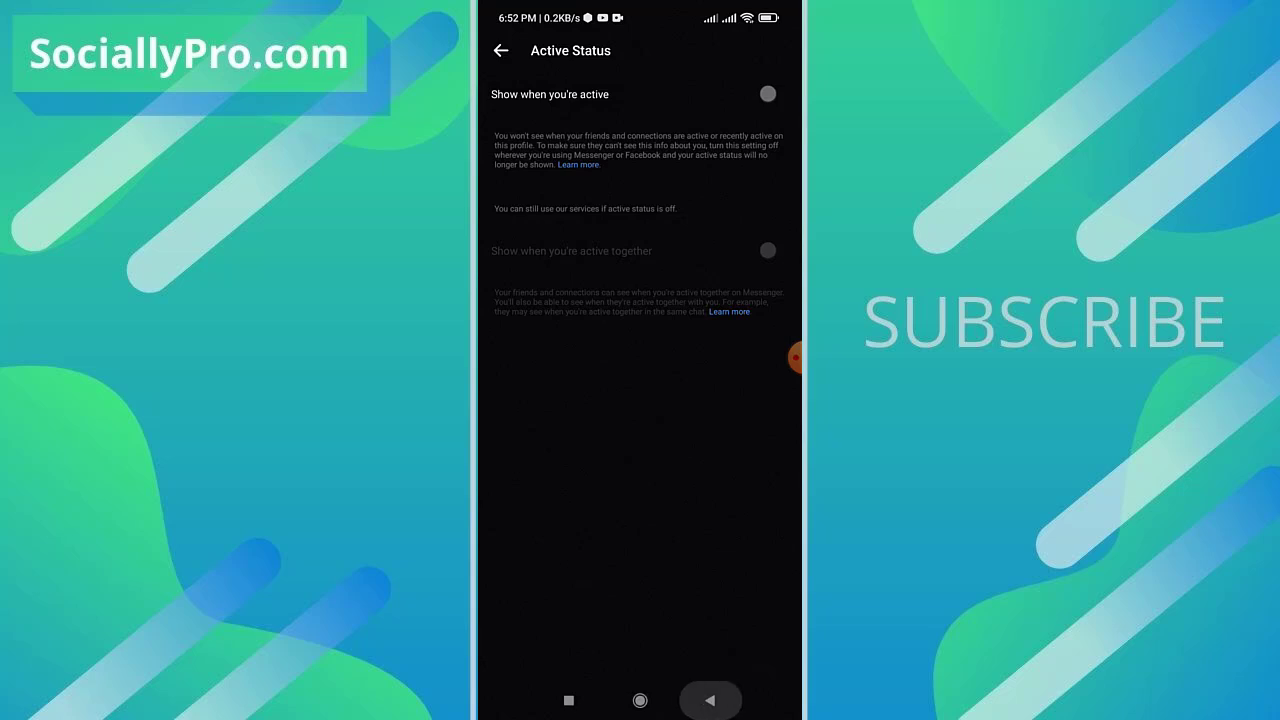
pyautogui.click(500, 50)
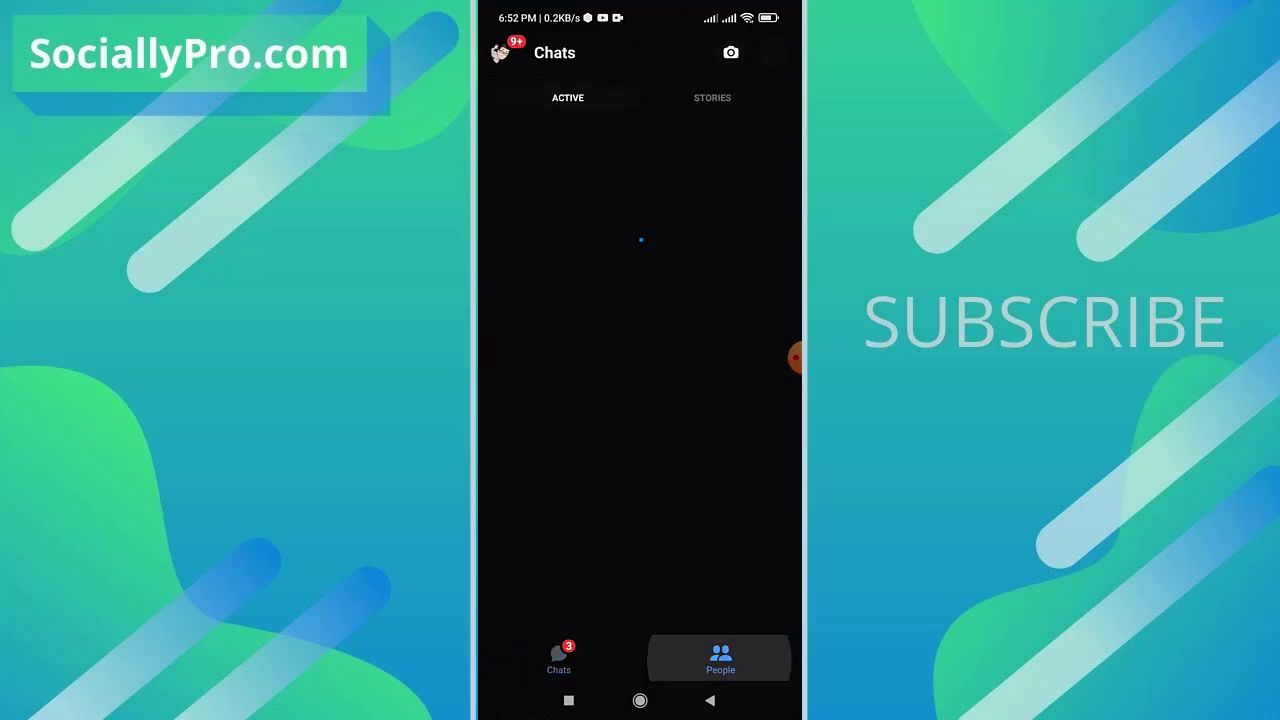
pyautogui.click(720, 658)
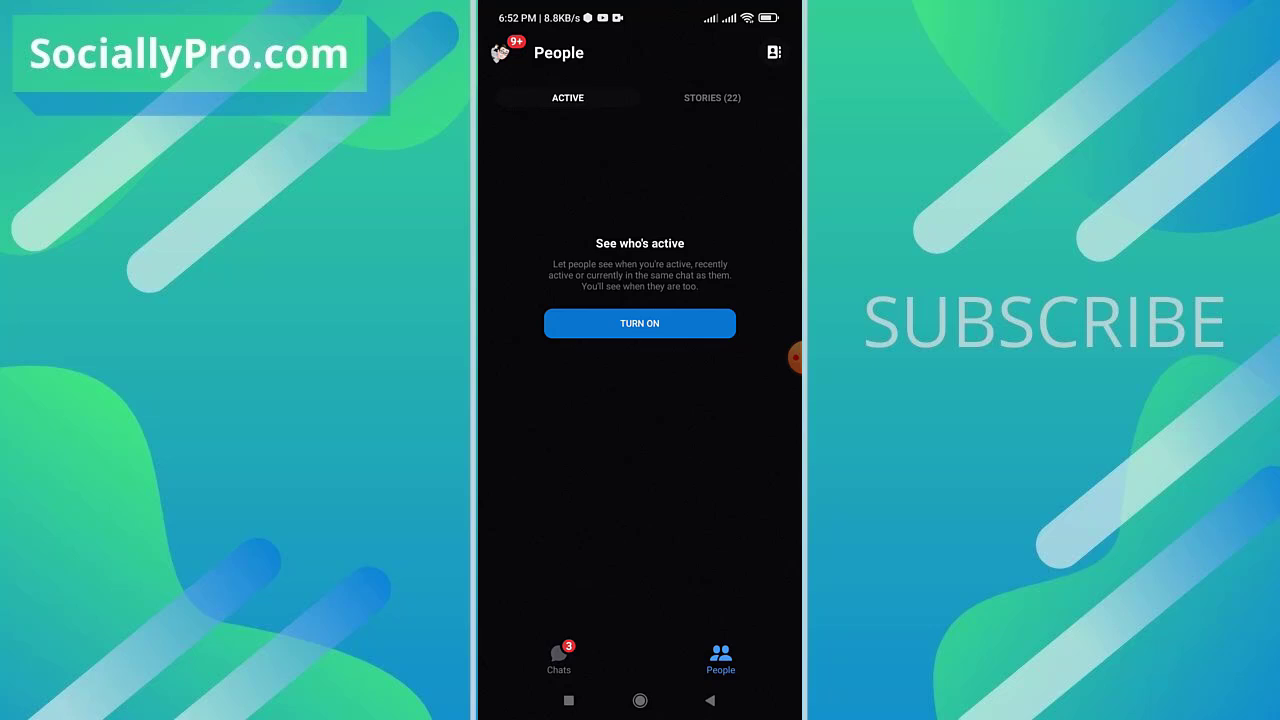
pyautogui.click(558, 658)
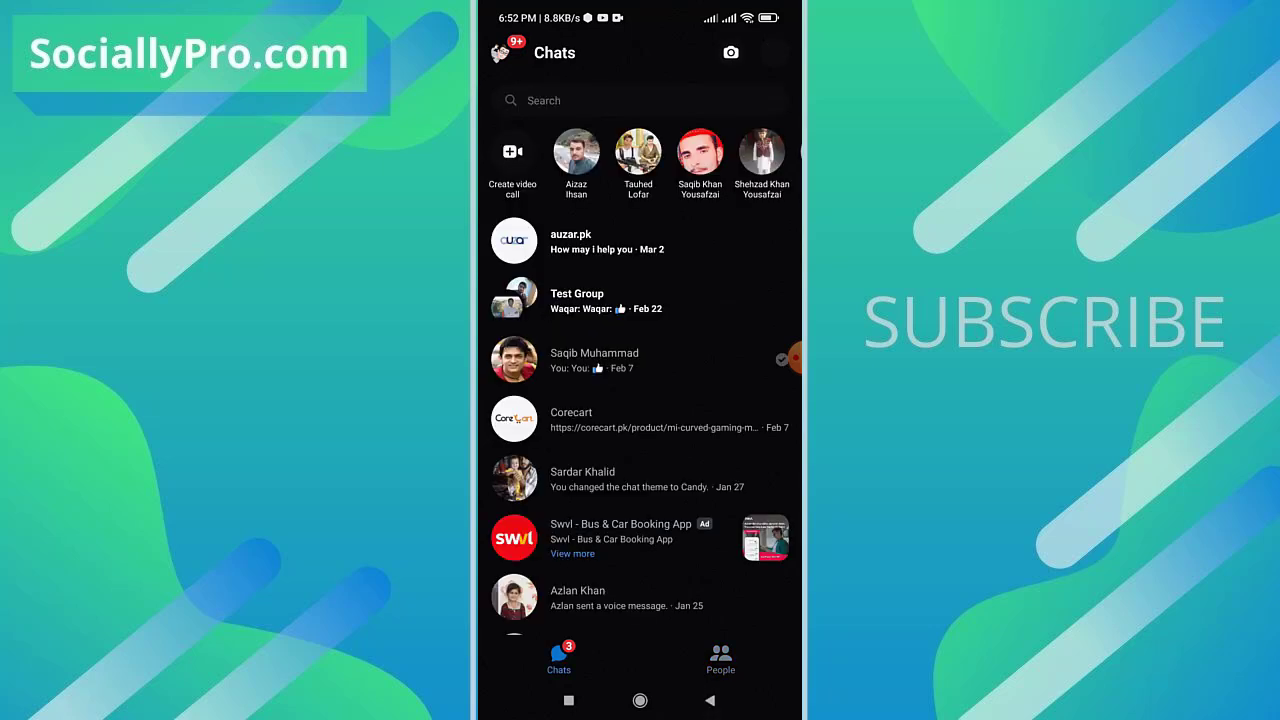
# From the home screen, go to Settings > Apps > Manage apps and scroll the installed apps
pyautogui.click(640, 700)
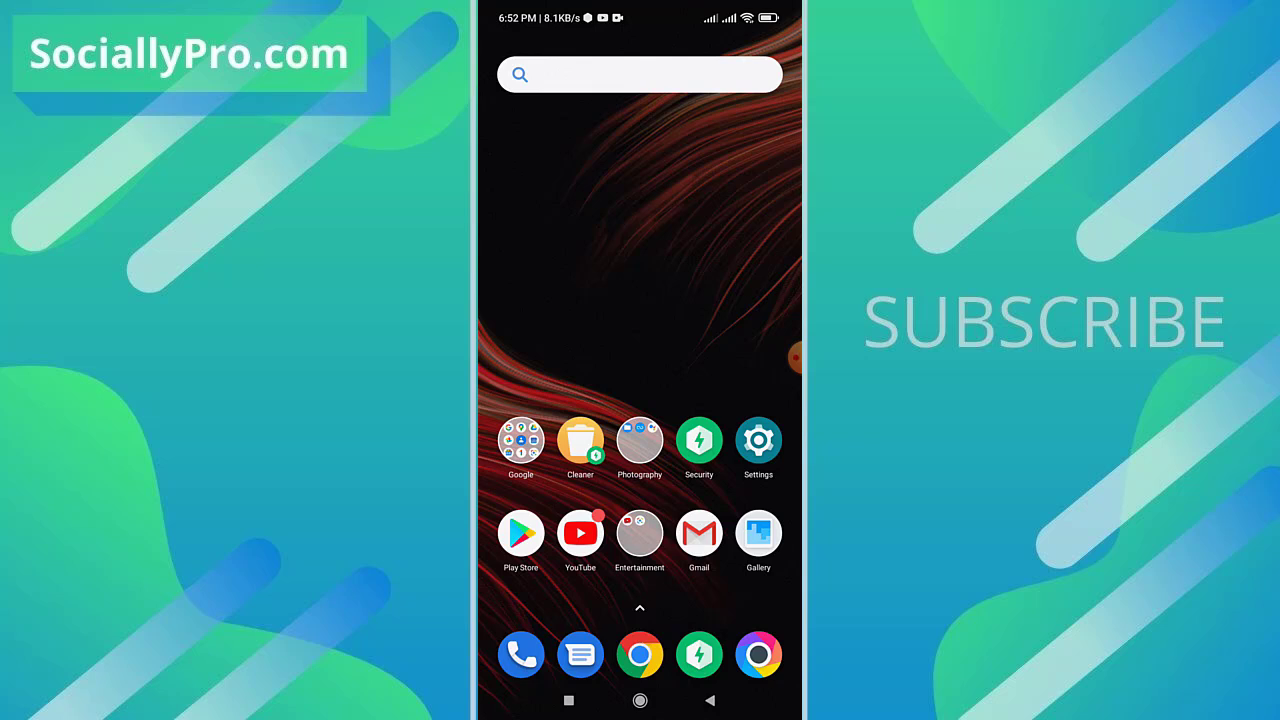
pyautogui.click(758, 440)
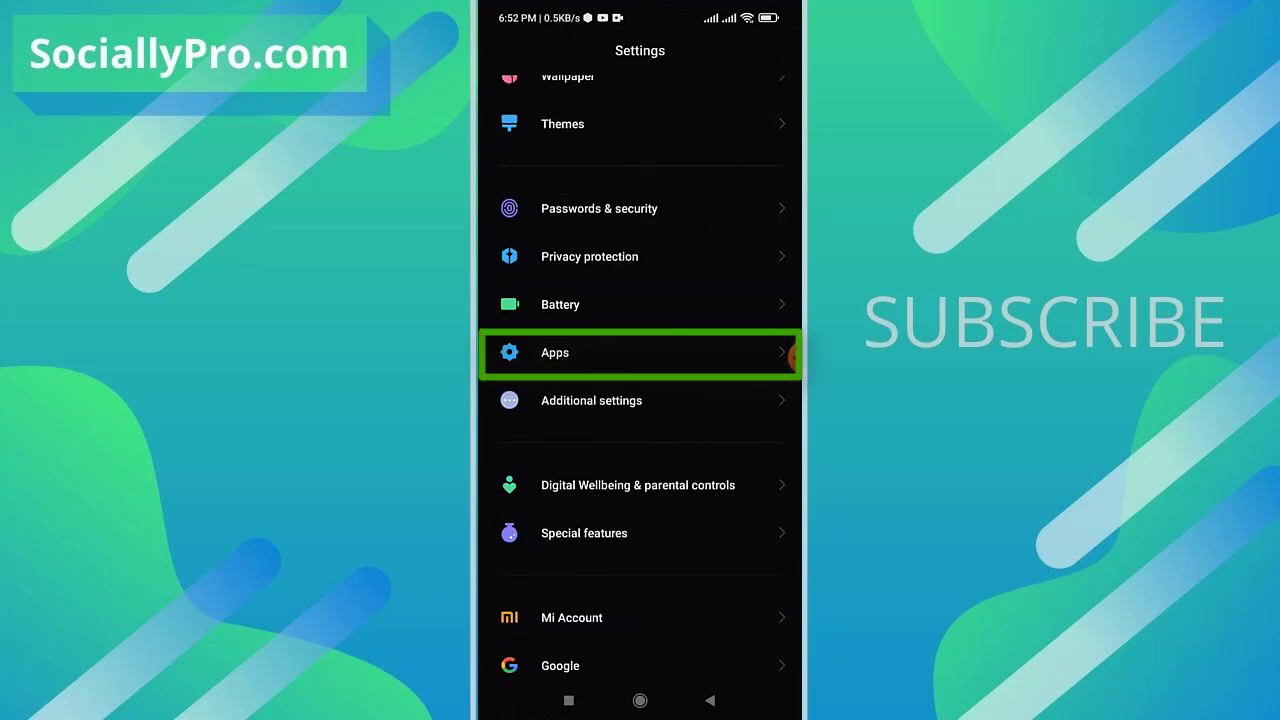
pyautogui.click(640, 352)
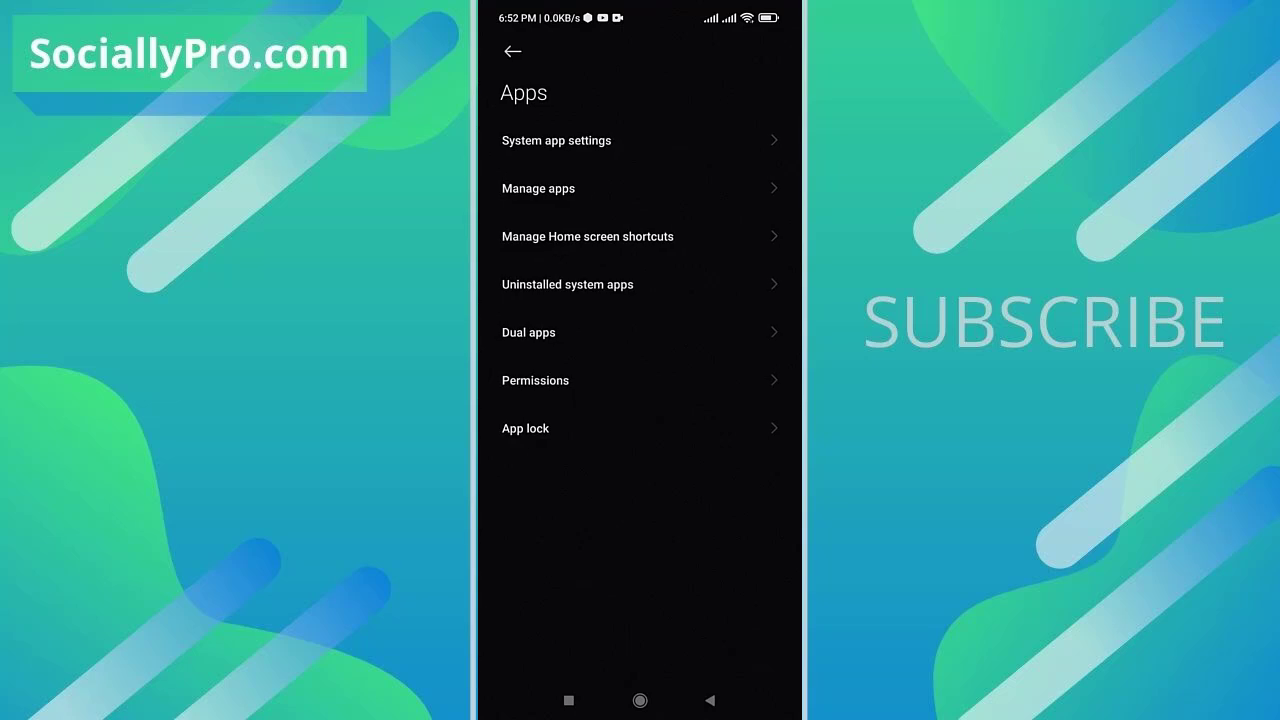
pyautogui.click(538, 188)
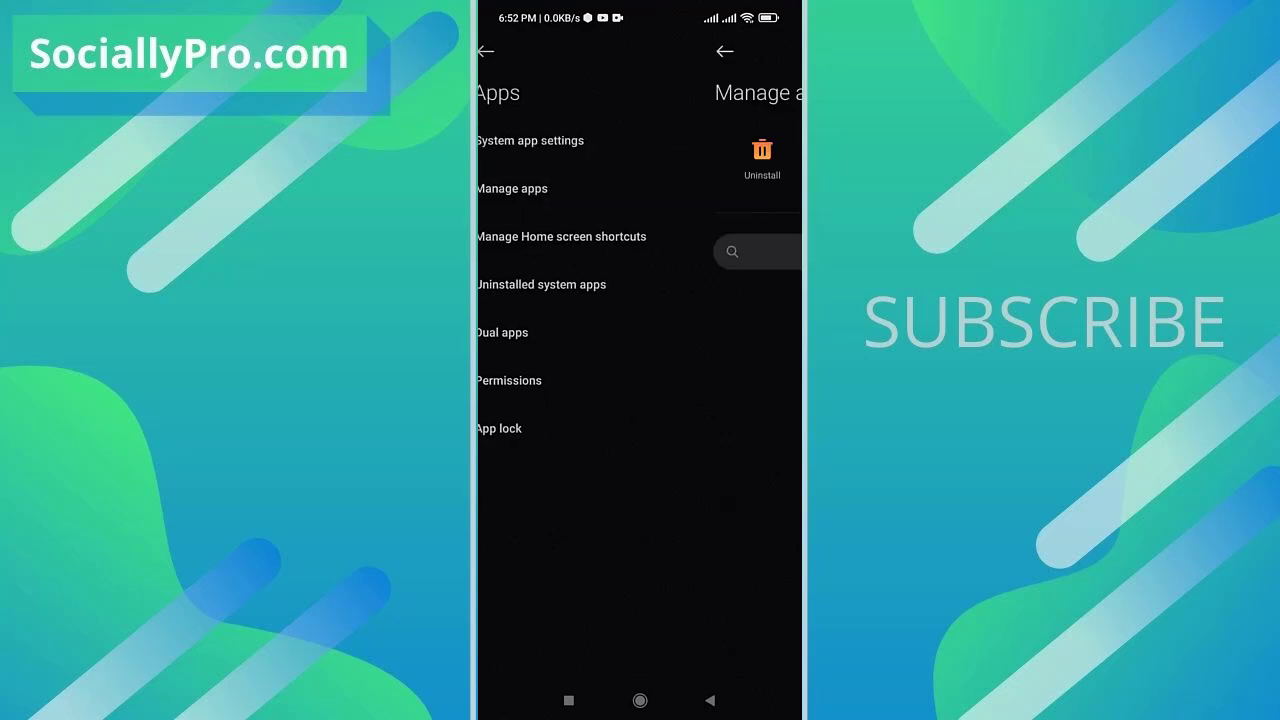
pyautogui.click(512, 188)
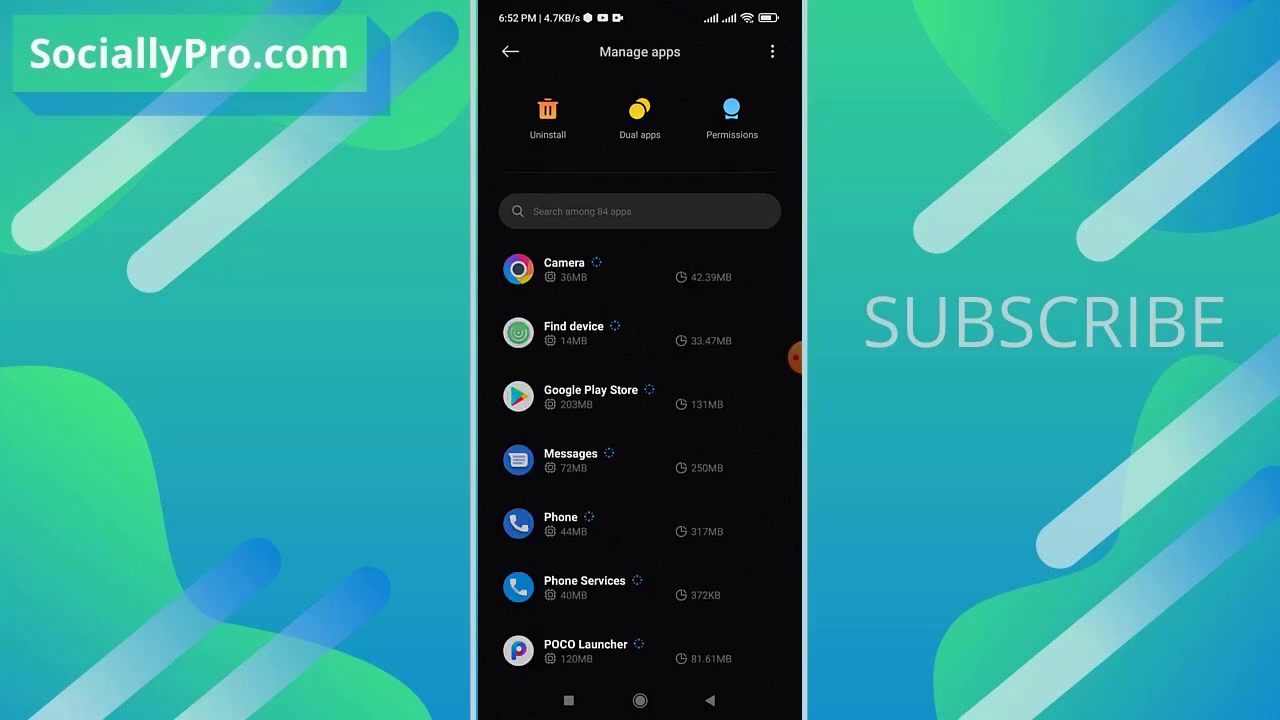
pyautogui.scroll(-3)
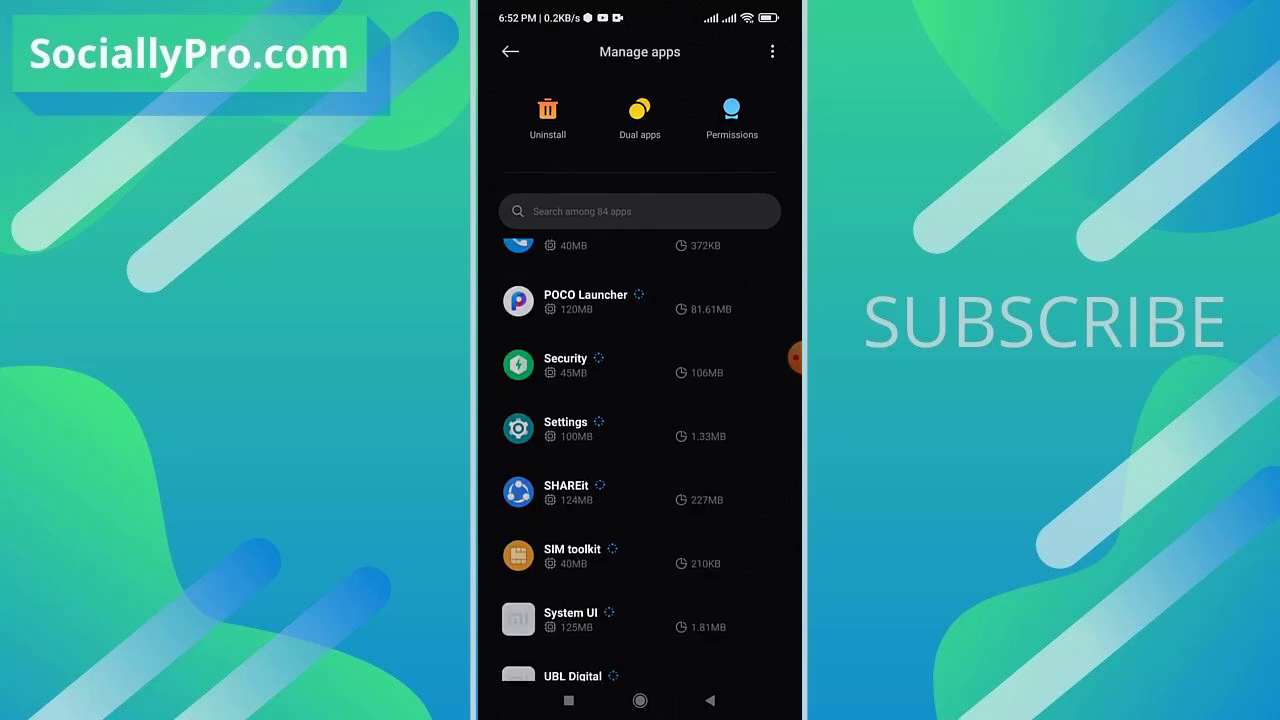